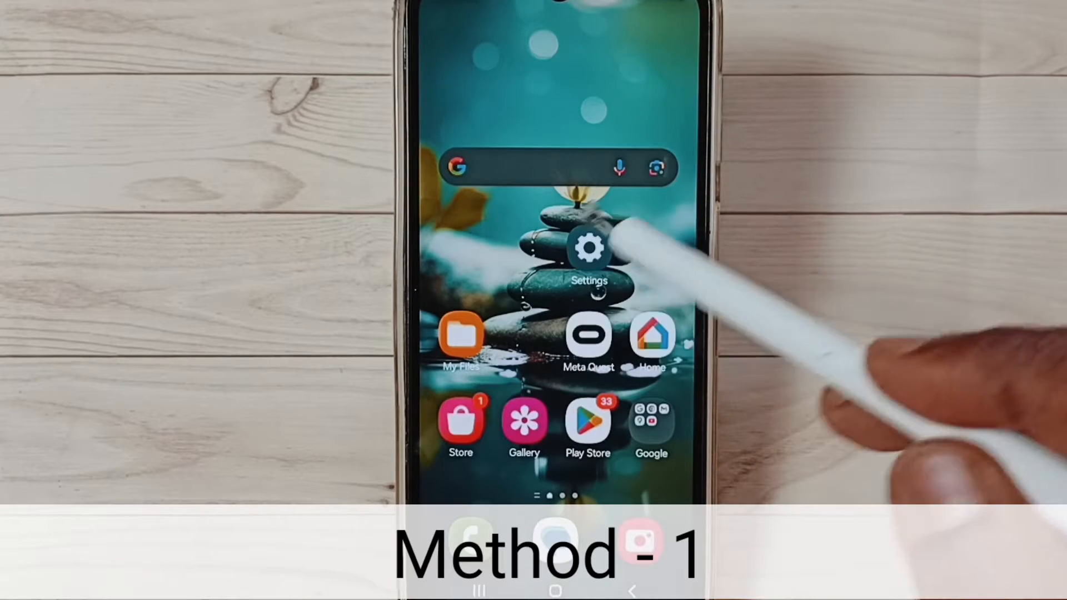
- Open Settings and the About phone page to enable developer mode
{"action": "left_click", "coordinate": [587, 248]}
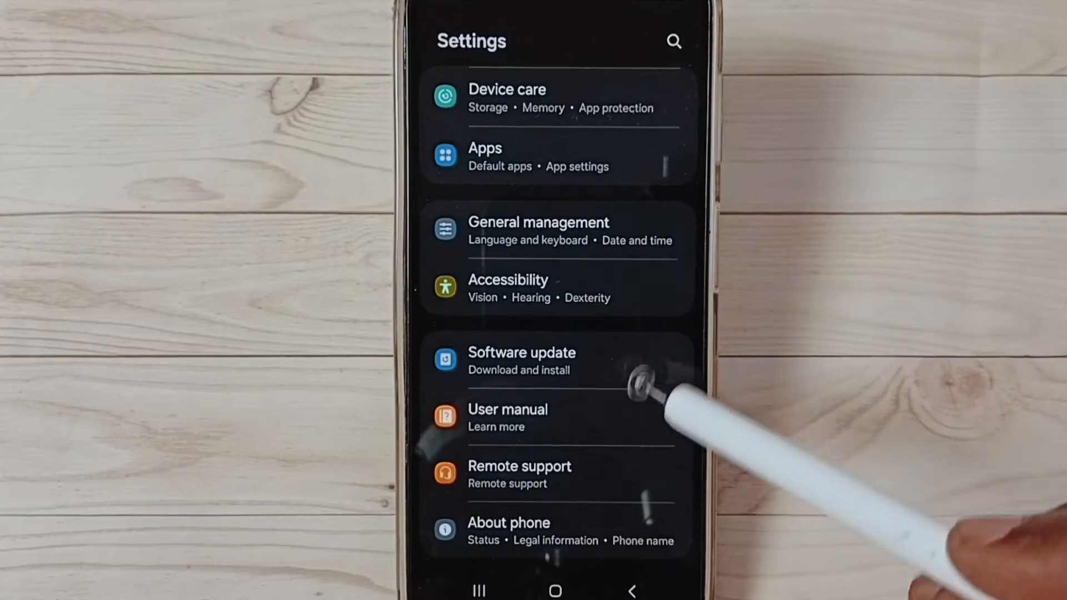
{"action": "left_click", "coordinate": [509, 530]}
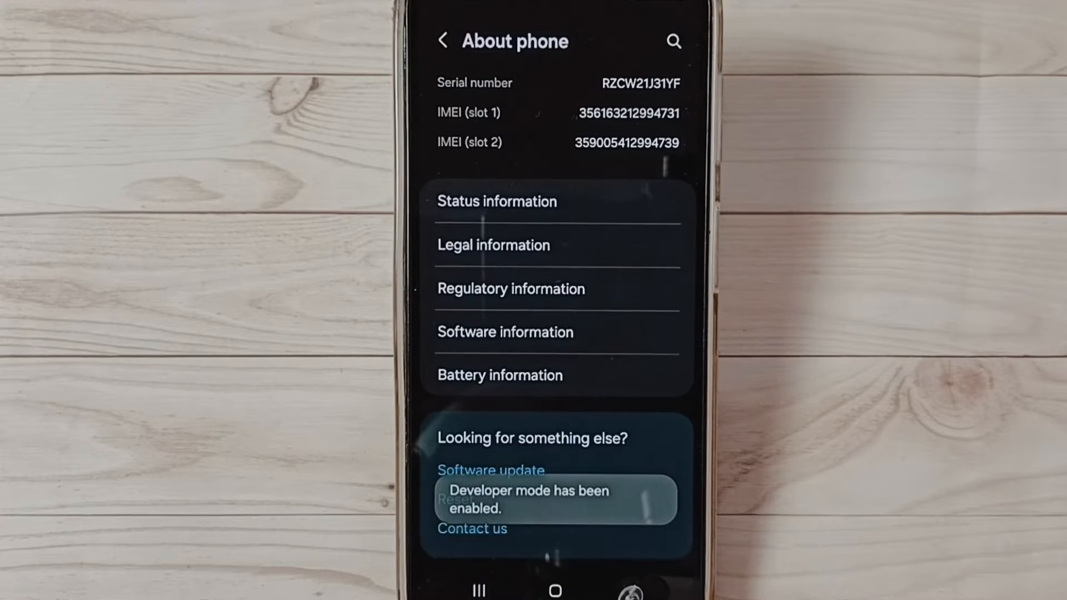
- Return to the main Settings list and open Developer options, scrolling through its settings
{"action": "left_click", "coordinate": [443, 41]}
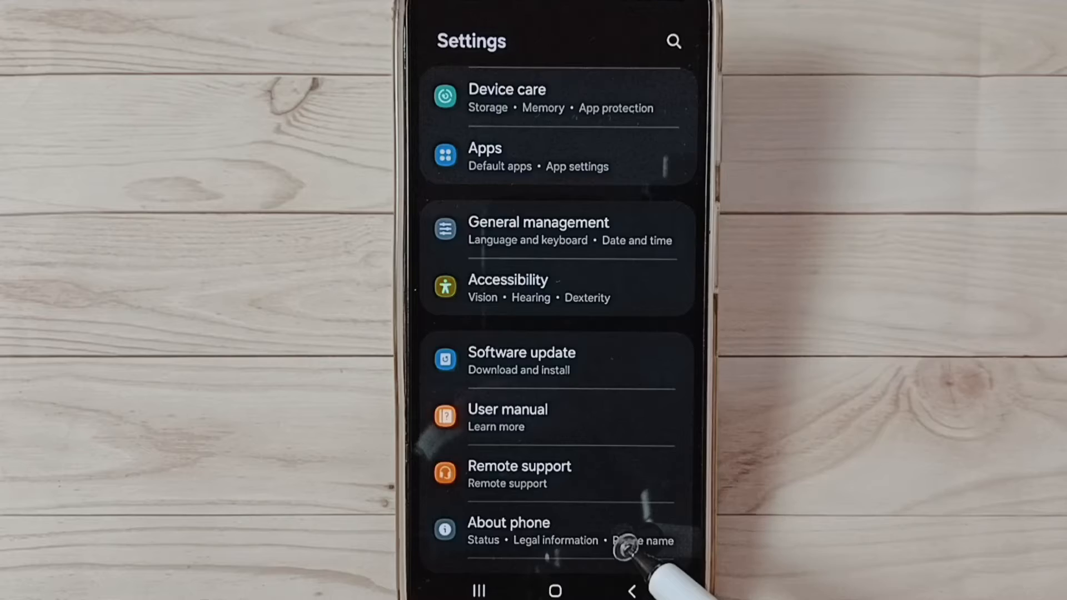
{"action": "scroll", "scroll_direction": "up", "scroll_amount": 3}
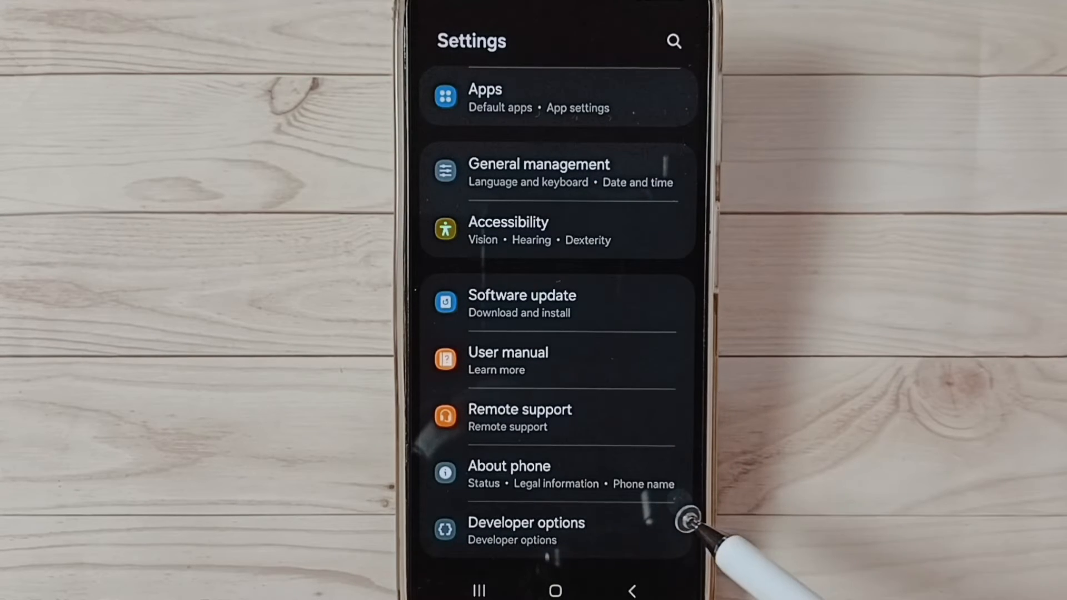
{"action": "left_click", "coordinate": [526, 530]}
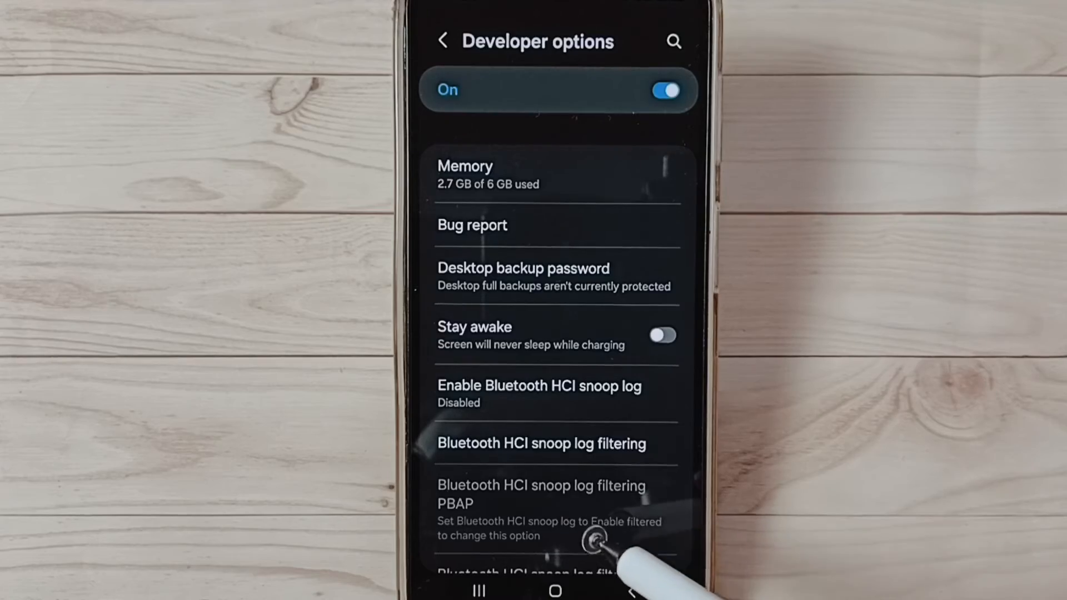
{"action": "scroll", "scroll_direction": "down", "scroll_amount": 3}
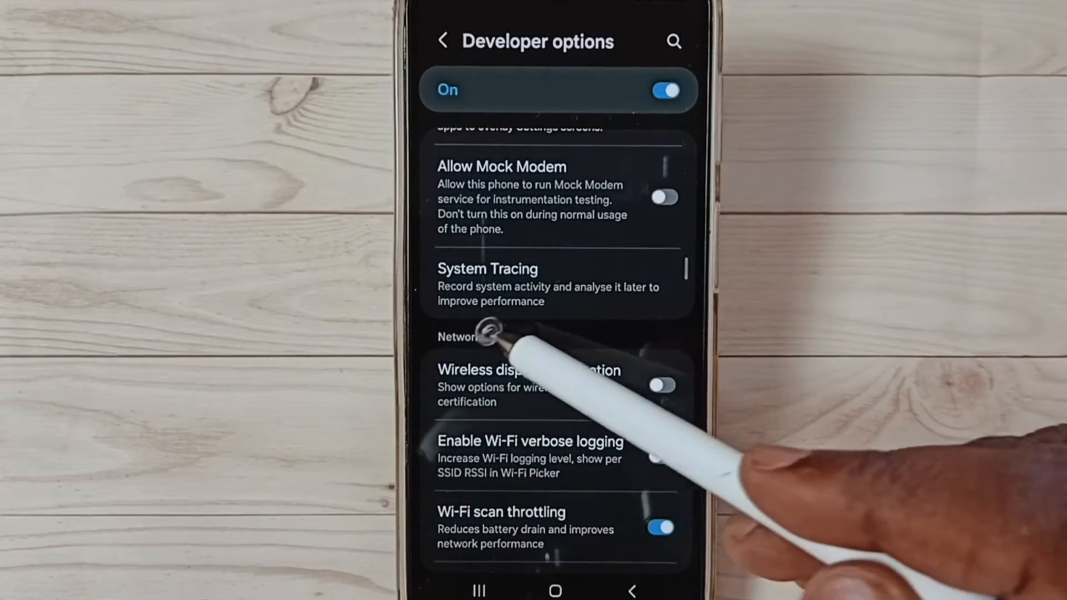
{"action": "scroll", "scroll_direction": "down", "scroll_amount": 3}
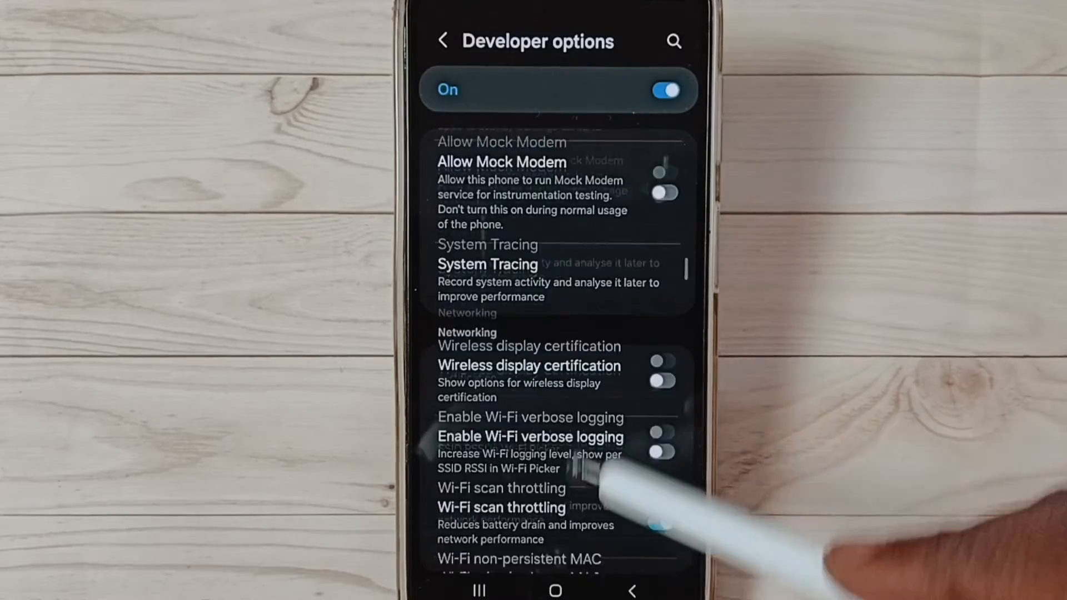
- Scroll Developer options down to the Debugging section showing USB debugging
{"action": "scroll", "scroll_direction": "down", "scroll_amount": 3}
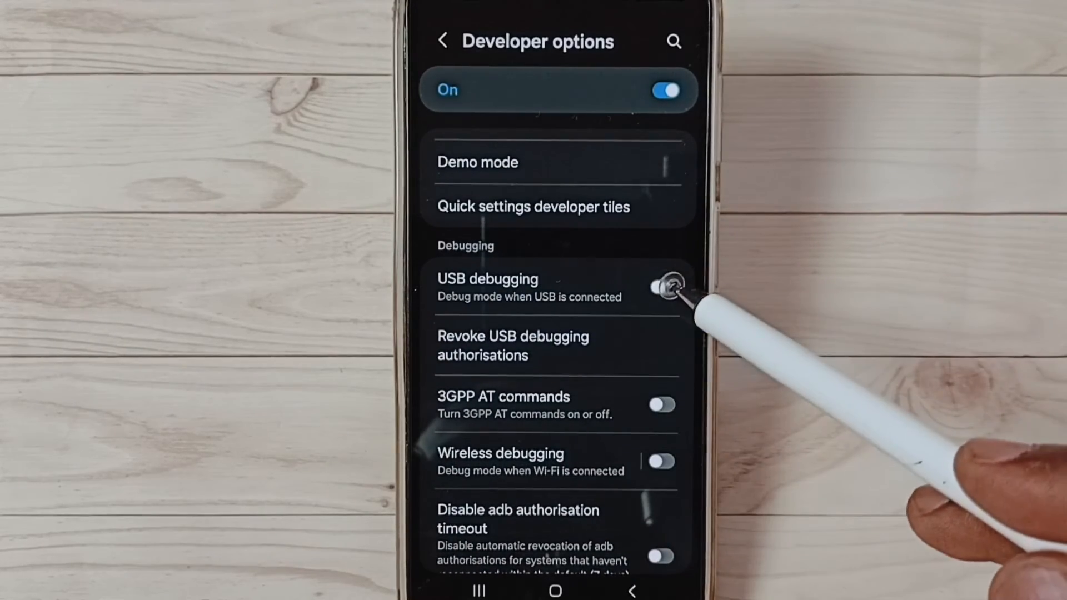
- Switch on USB debugging and confirm the Allow USB debugging prompt
{"action": "left_click", "coordinate": [664, 287]}
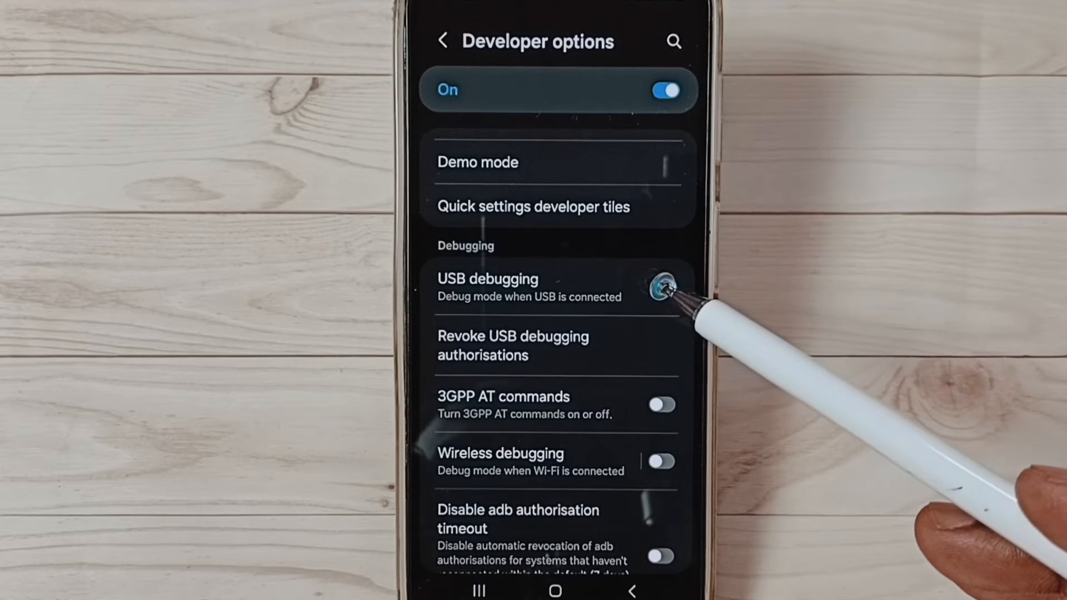
{"action": "left_click", "coordinate": [661, 287]}
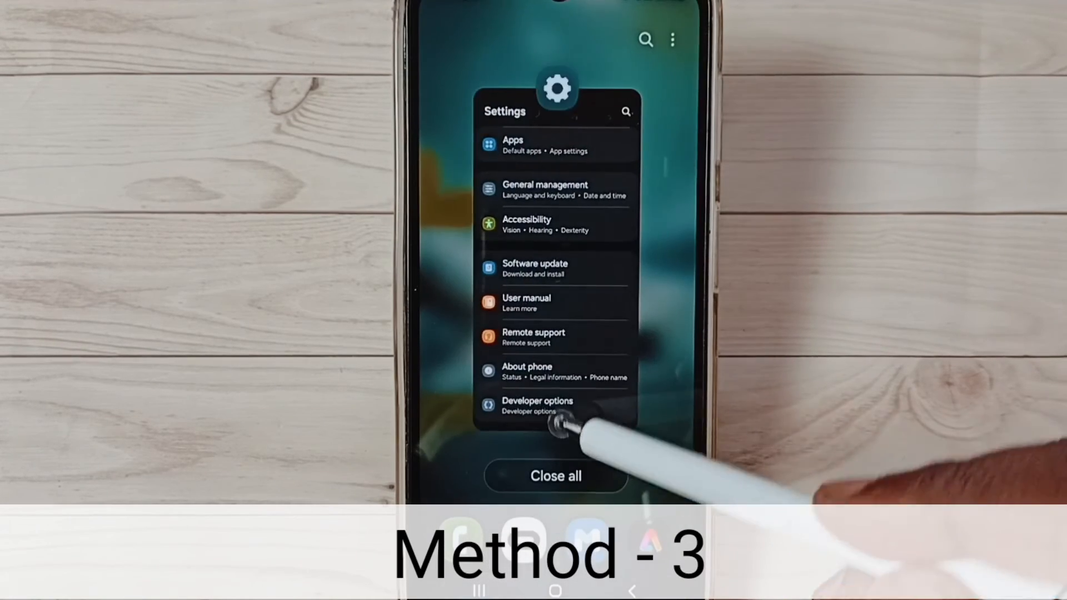
- Go to the home screen and open the Phone dialer to enter *#0808
{"action": "left_click", "coordinate": [555, 475]}
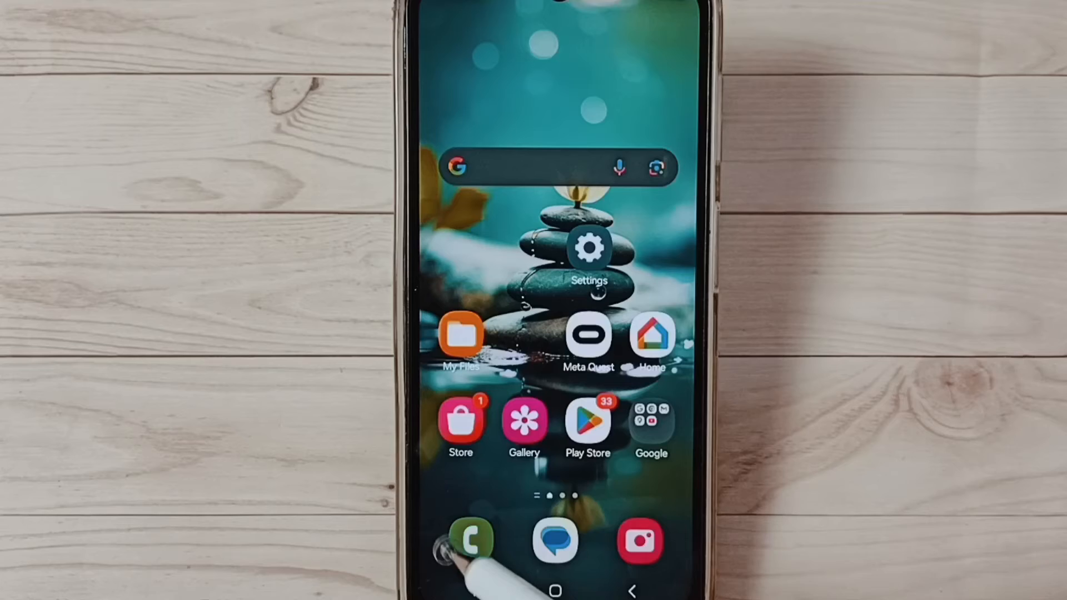
{"action": "left_click", "coordinate": [470, 541]}
{"action": "type", "text": "*#0808"}
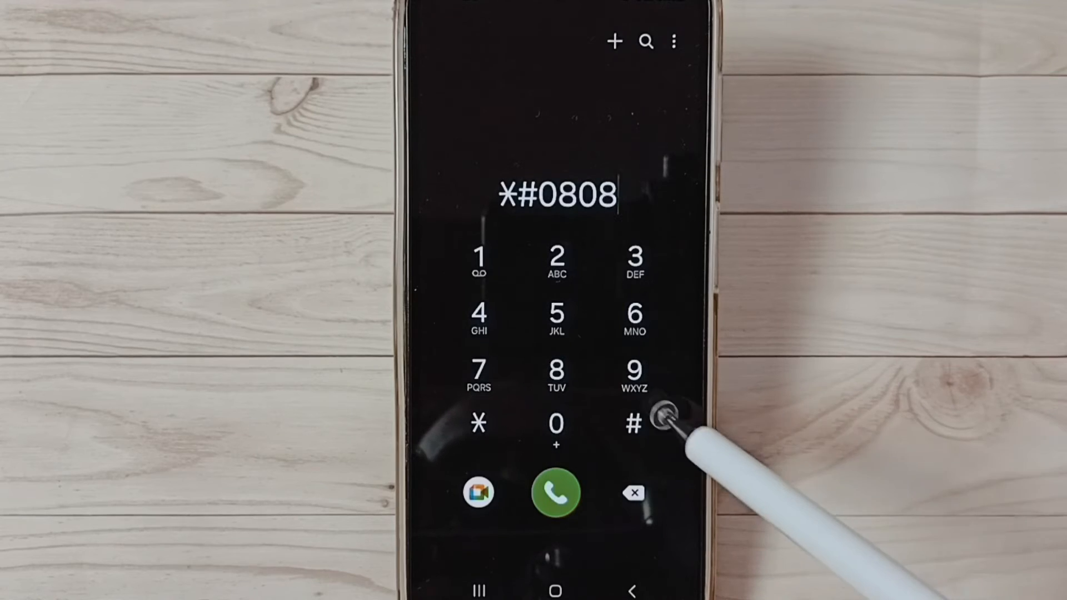
- Complete the code as *#0808# to reach USB Settings
{"action": "left_click", "coordinate": [631, 424]}
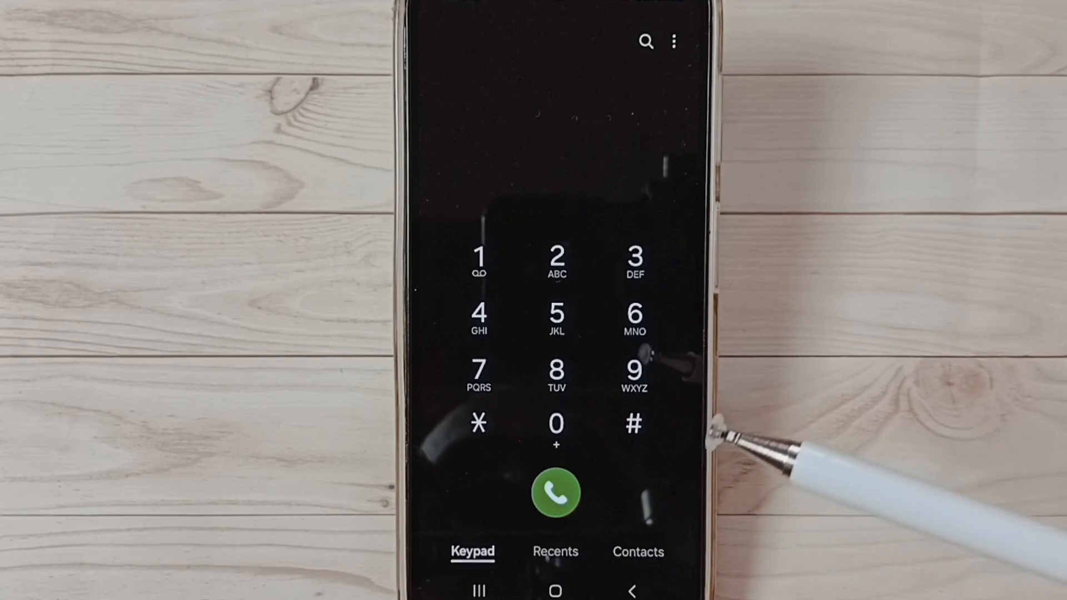
{"action": "mouse_move", "coordinate": [782, 422]}
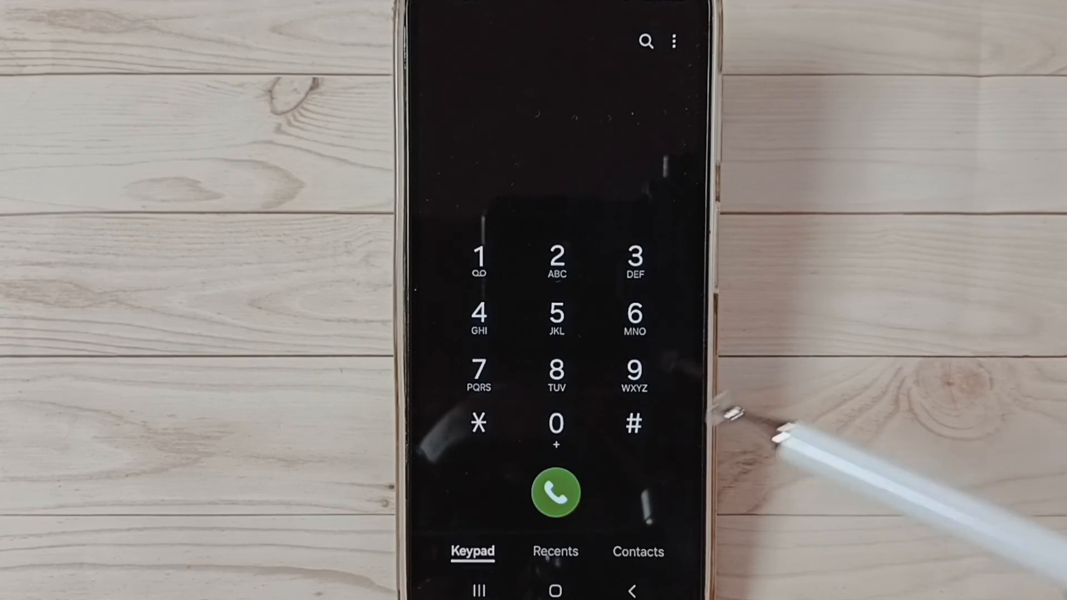